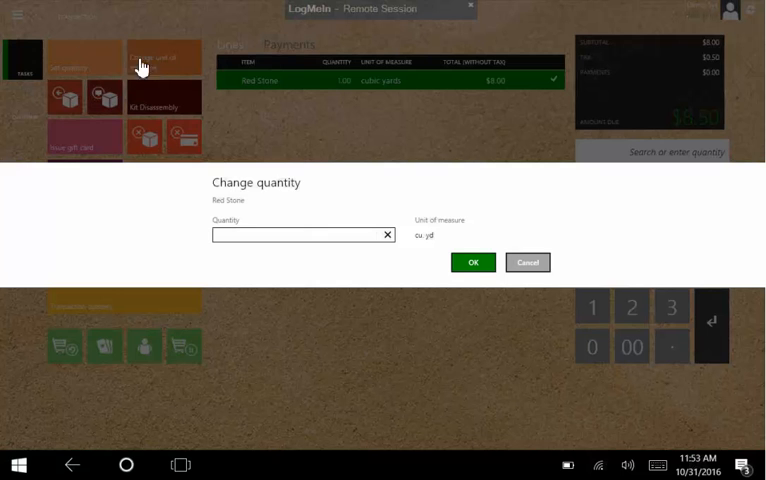
Set the Red Stone line quantity to 10 cubic yards, bringing the total to $104.13
text(10)
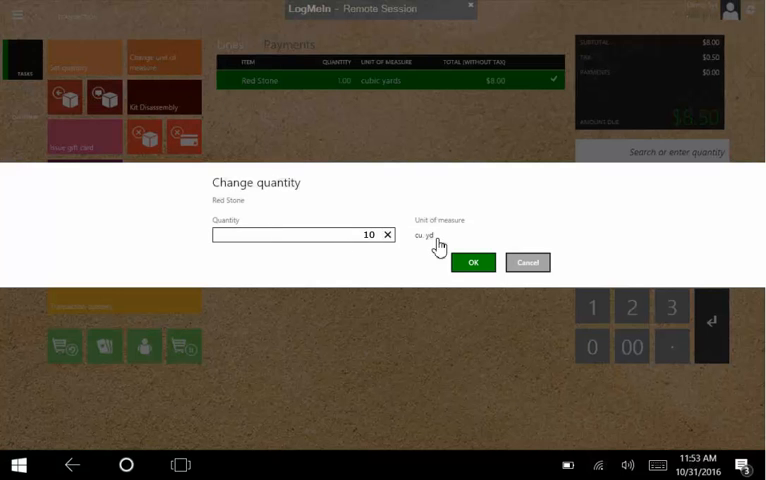
click(473, 261)
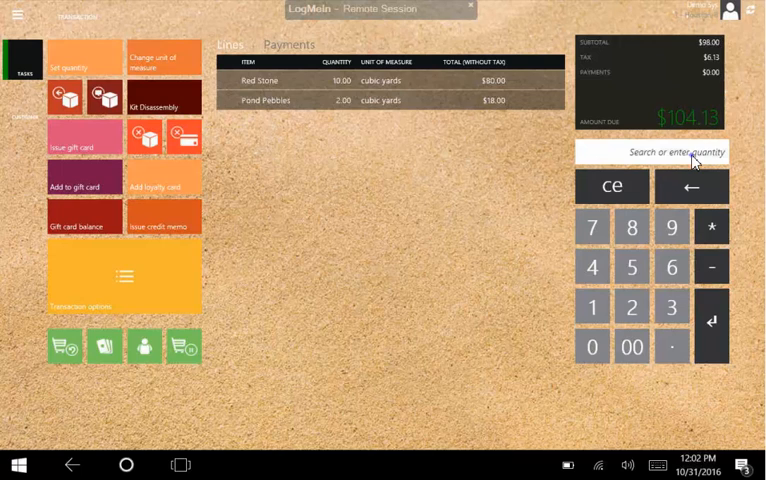
Search 'cobb' and add one cobblestone line, making $107.13 due
text(cobb)
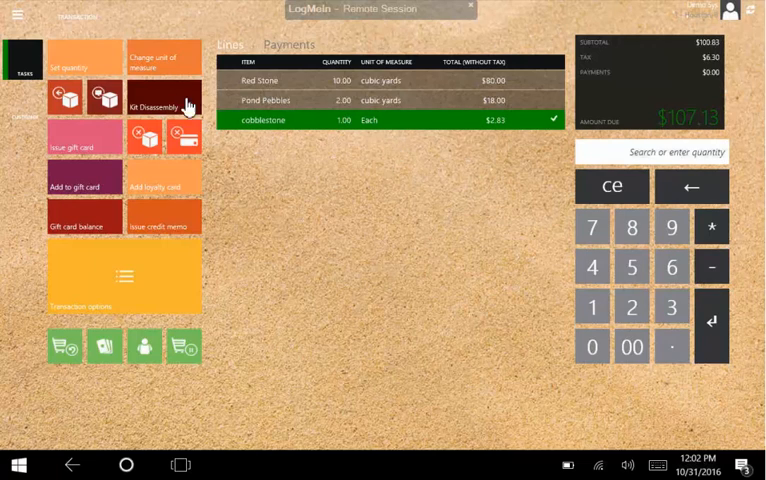
click(160, 62)
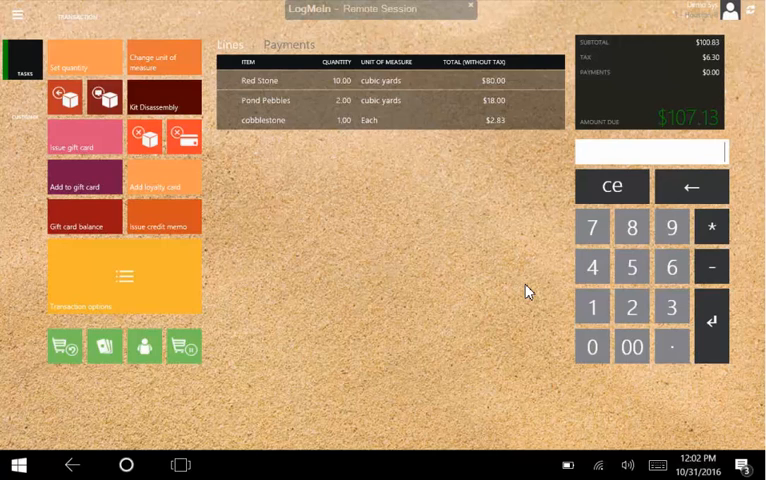
mouse_move(384, 294)
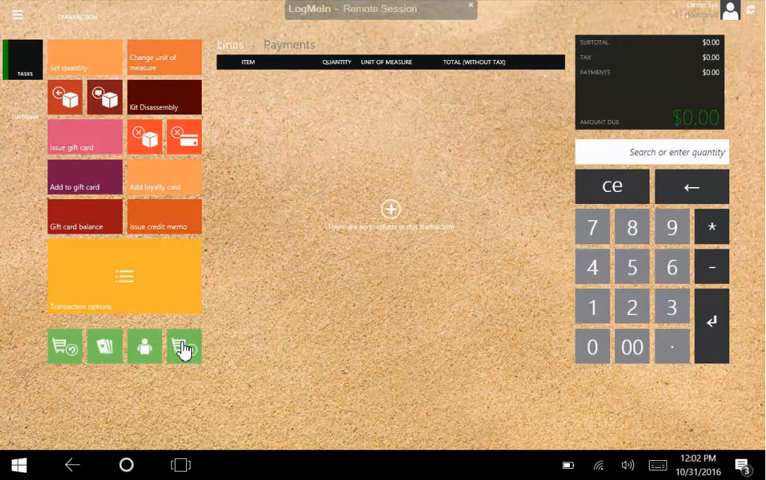
mouse_move(143, 347)
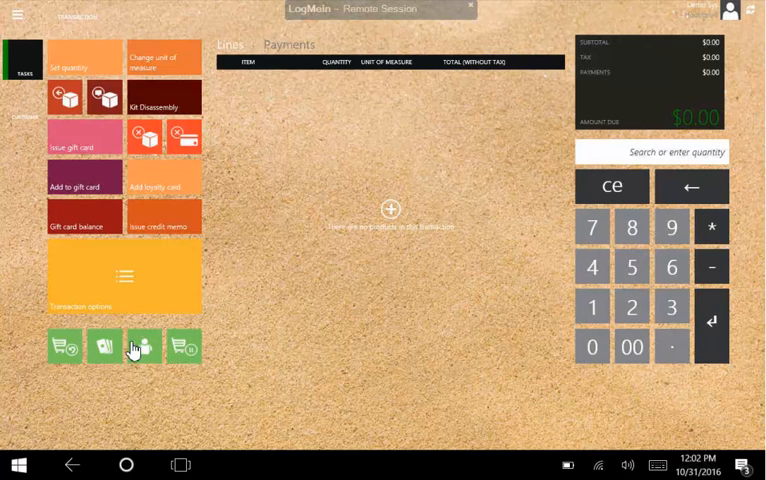